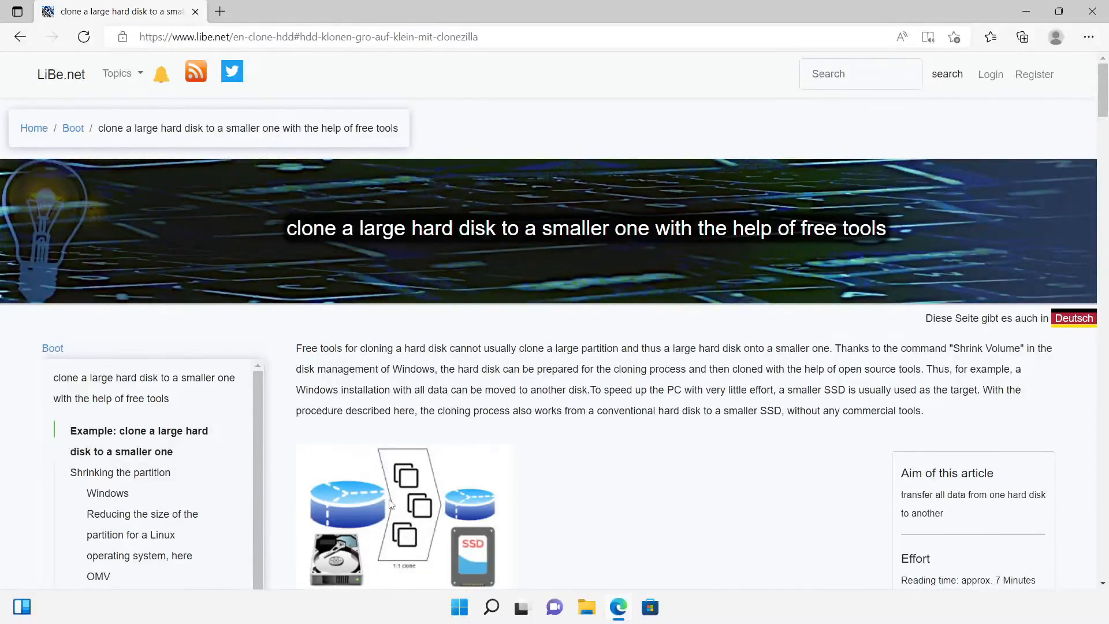
# Enlarge and then dismiss the disk-cloning diagram in the LiBe.net article
pyautogui.click(403, 515)
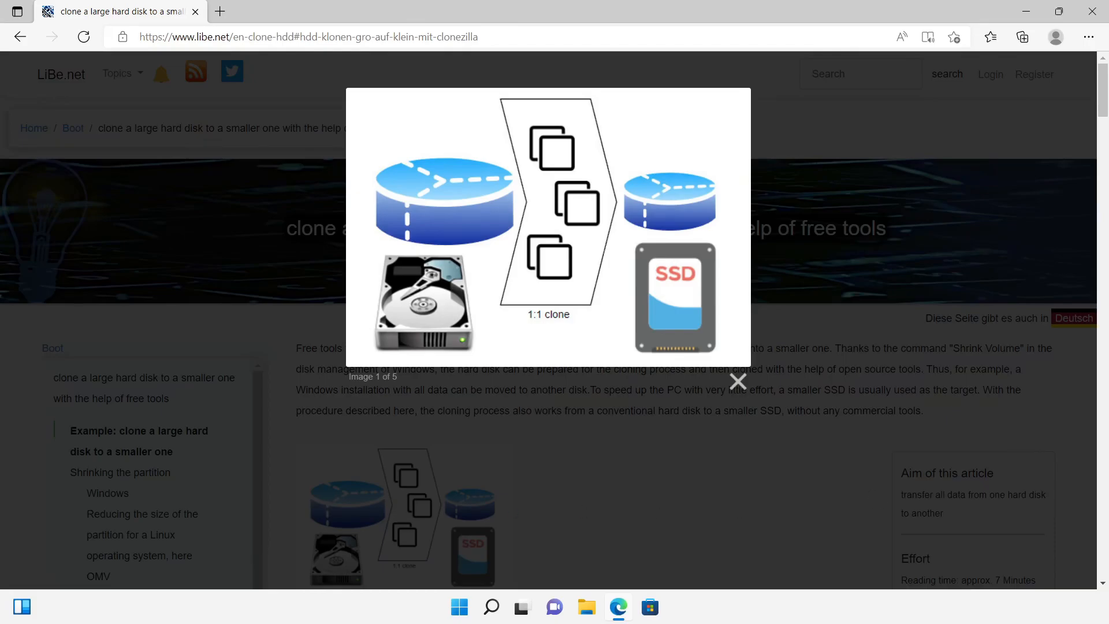
pyautogui.click(737, 382)
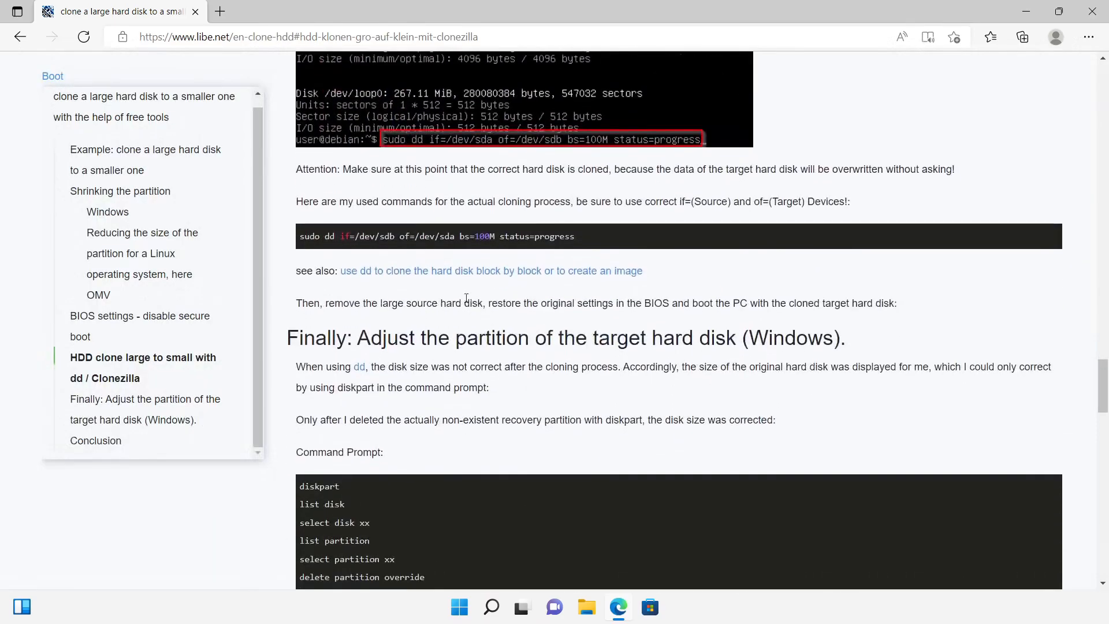
pyautogui.tripleClick(436, 236)
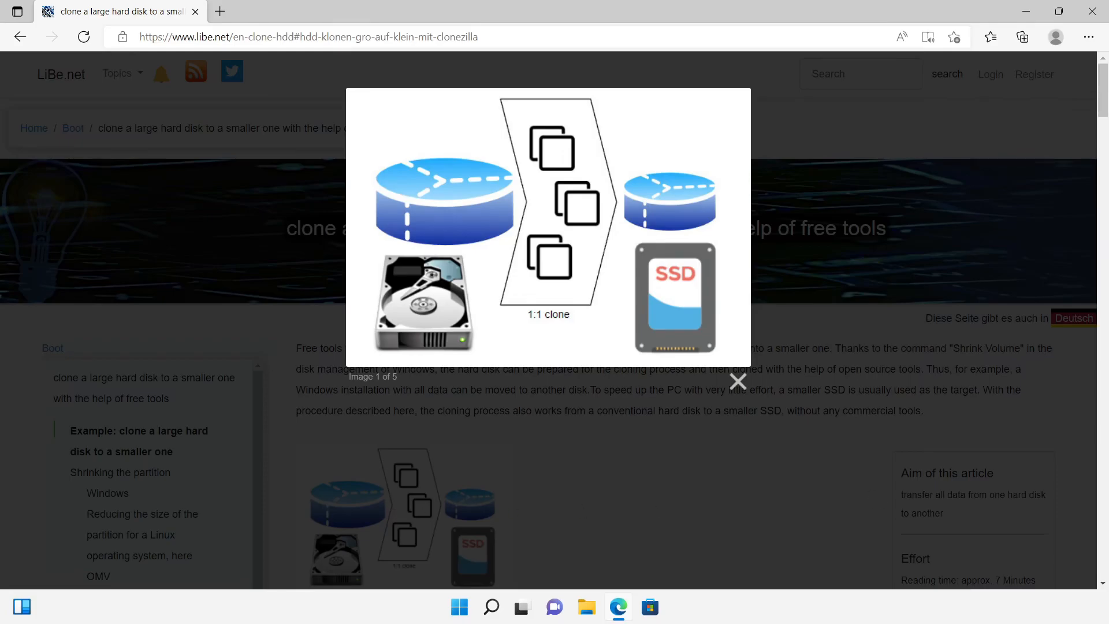
pyautogui.moveTo(831, 222)
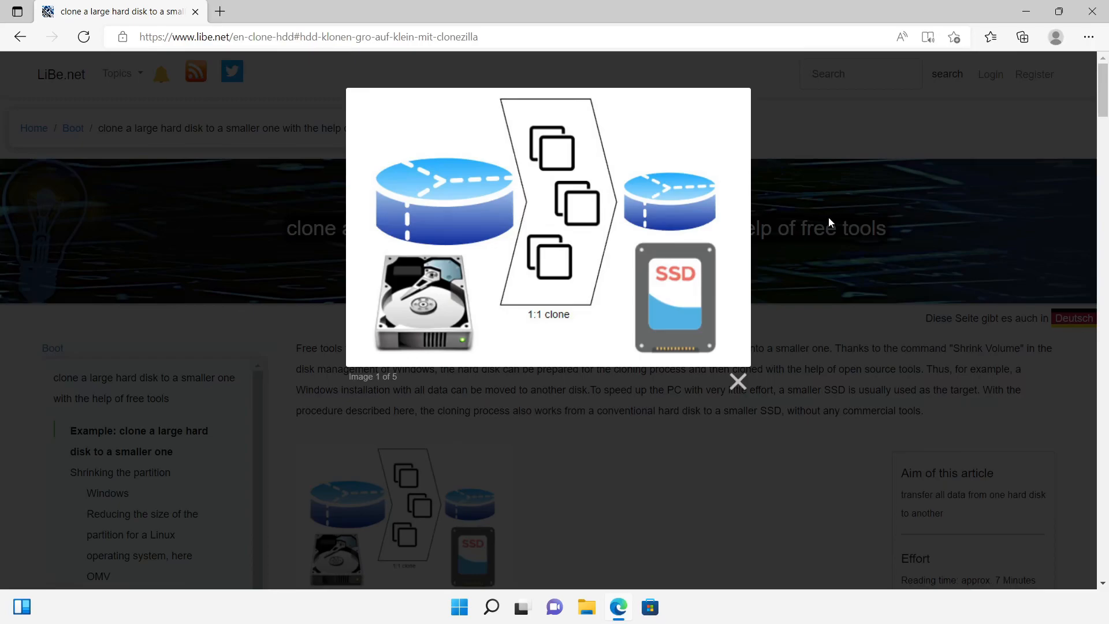
pyautogui.click(737, 381)
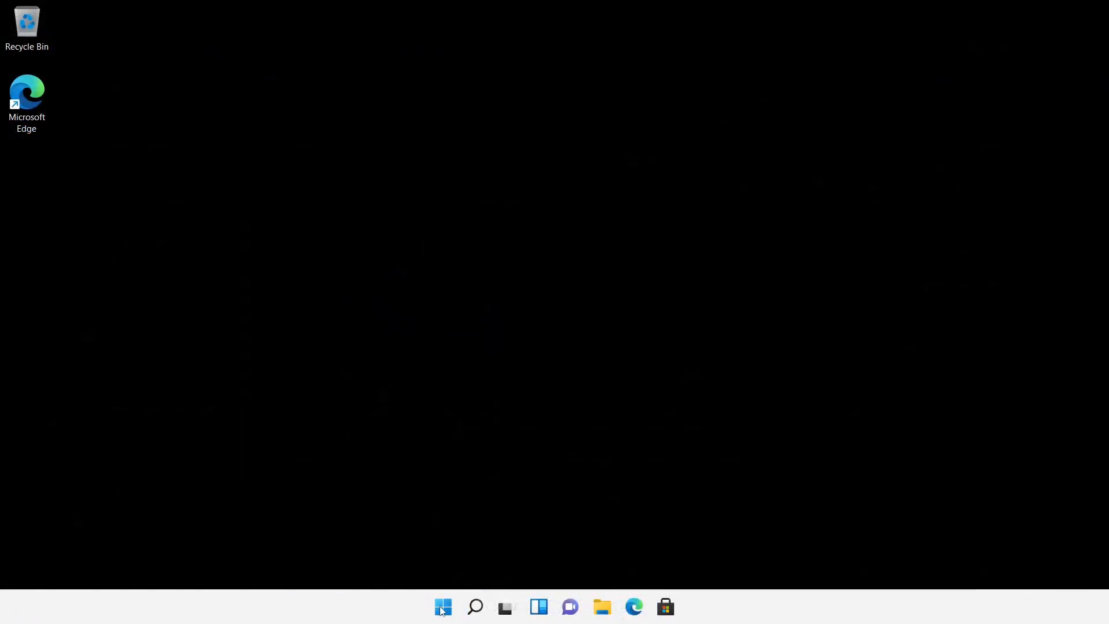
# Open Disk Management from the Start context menu, cancelling initialisation of the 40 GB disk
pyautogui.rightClick(442, 606)
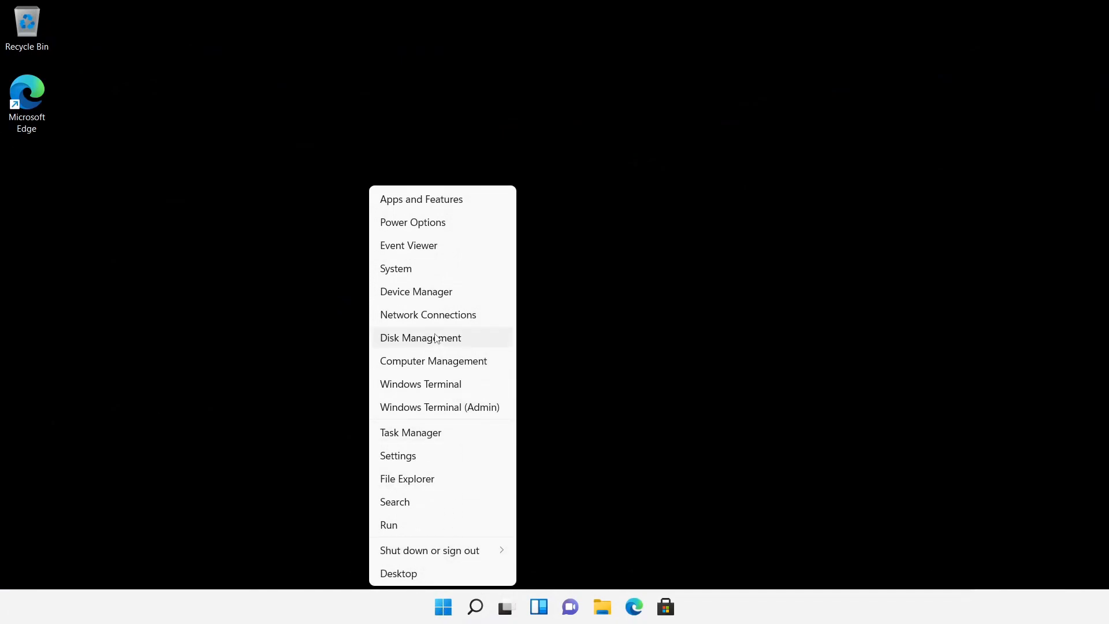
pyautogui.moveTo(434, 343)
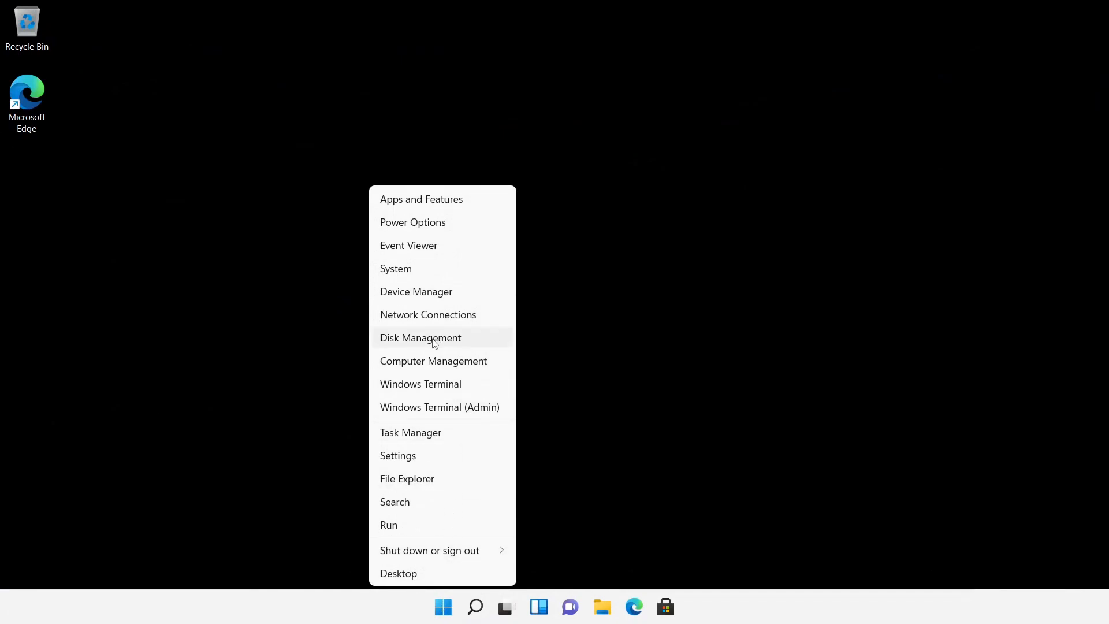
pyautogui.click(420, 338)
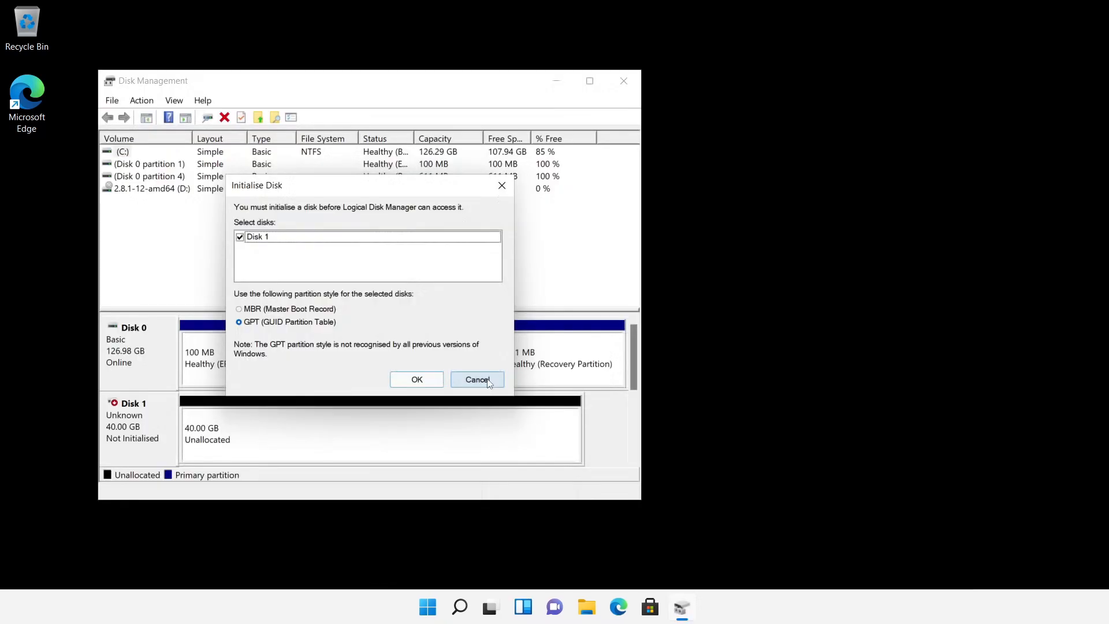
pyautogui.click(476, 379)
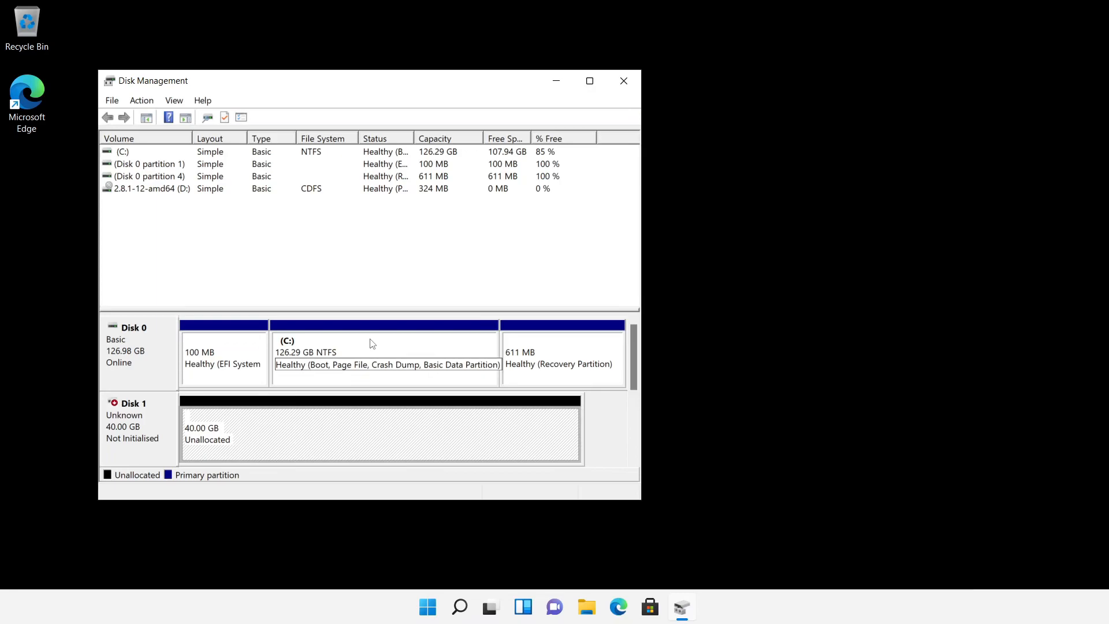
# Shrink C: by the maximum amount, leaving 107.89 GB unallocated on Disk 0
pyautogui.rightClick(371, 353)
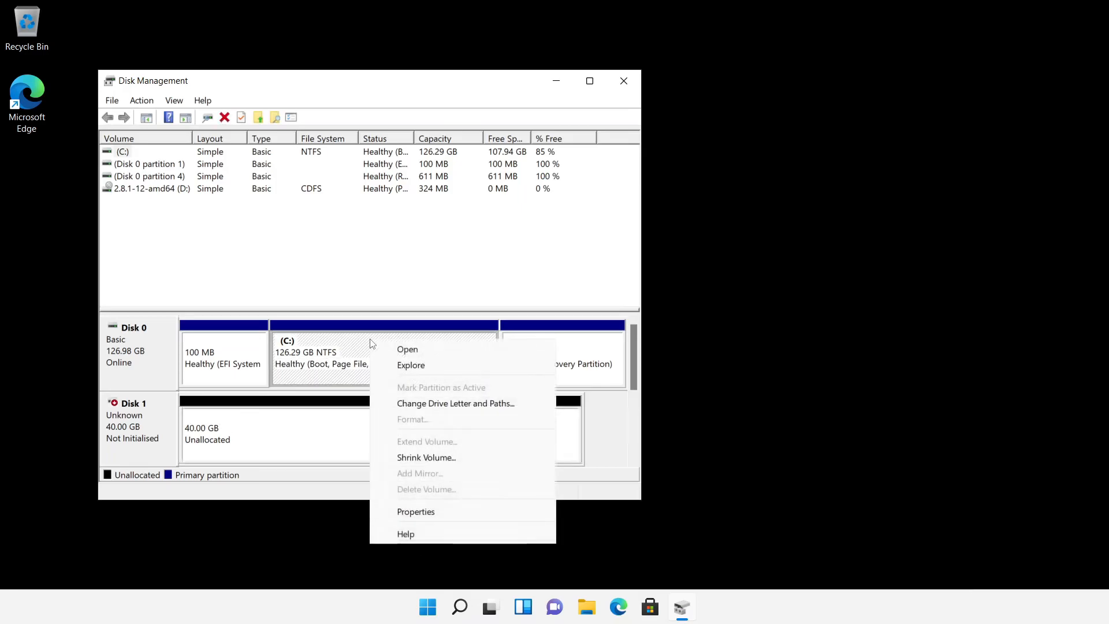
pyautogui.click(426, 457)
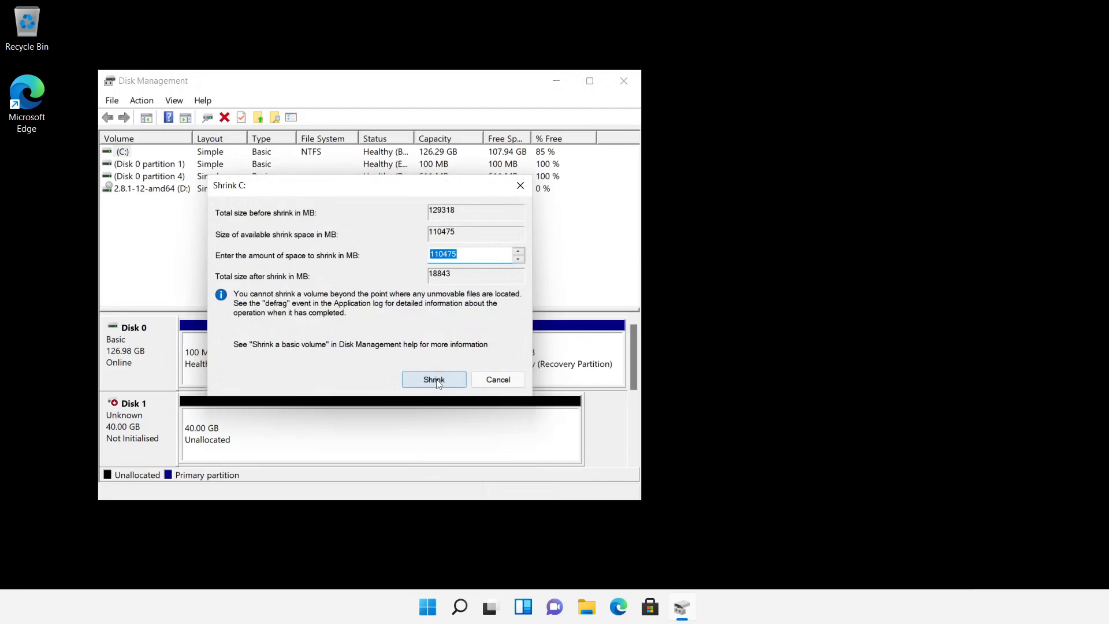
pyautogui.click(433, 379)
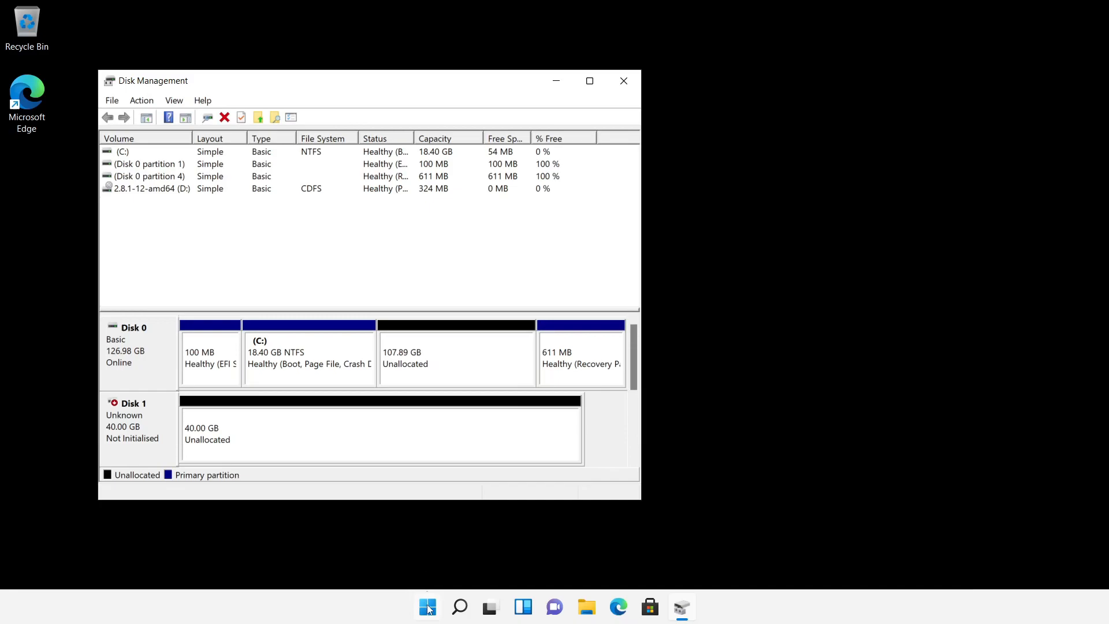
pyautogui.click(428, 607)
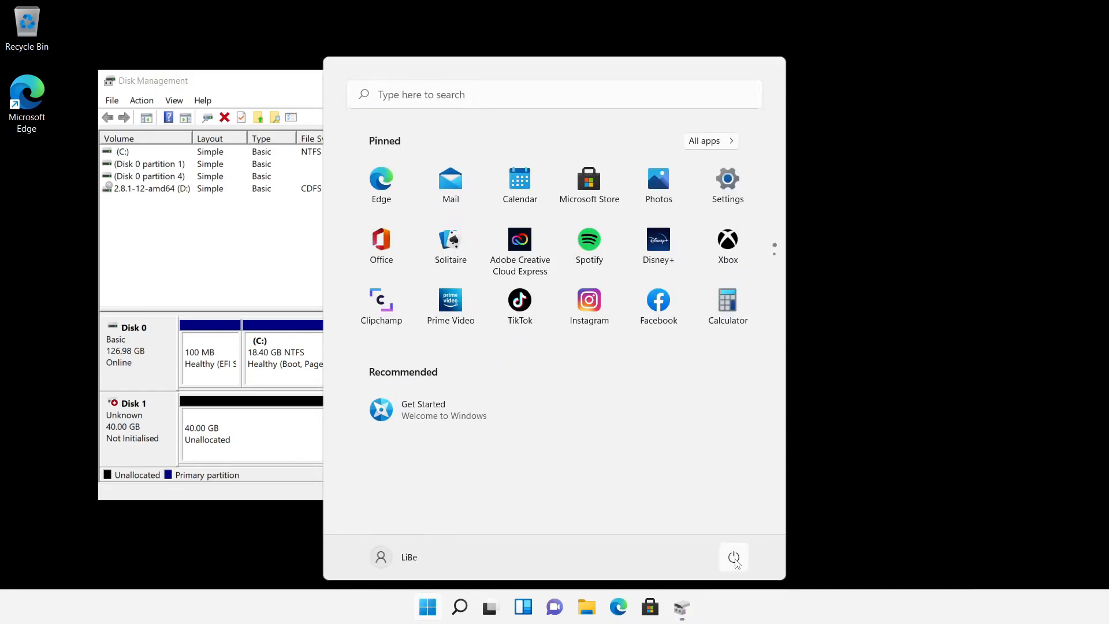
# Restart Windows from the power options so it boots into Clonezilla Live
pyautogui.click(734, 558)
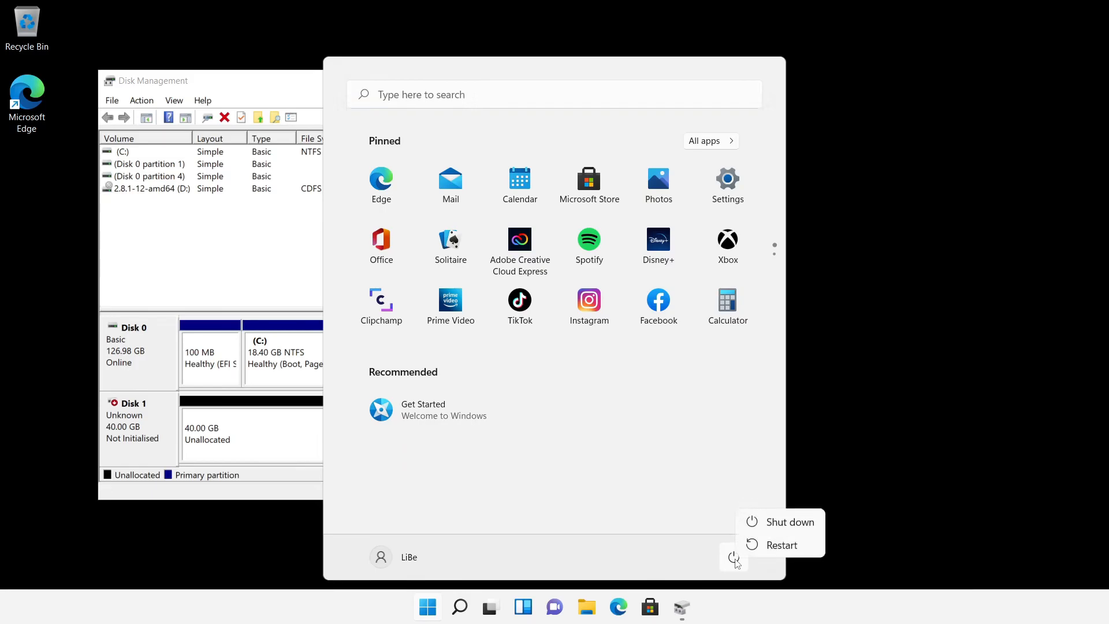
pyautogui.click(782, 545)
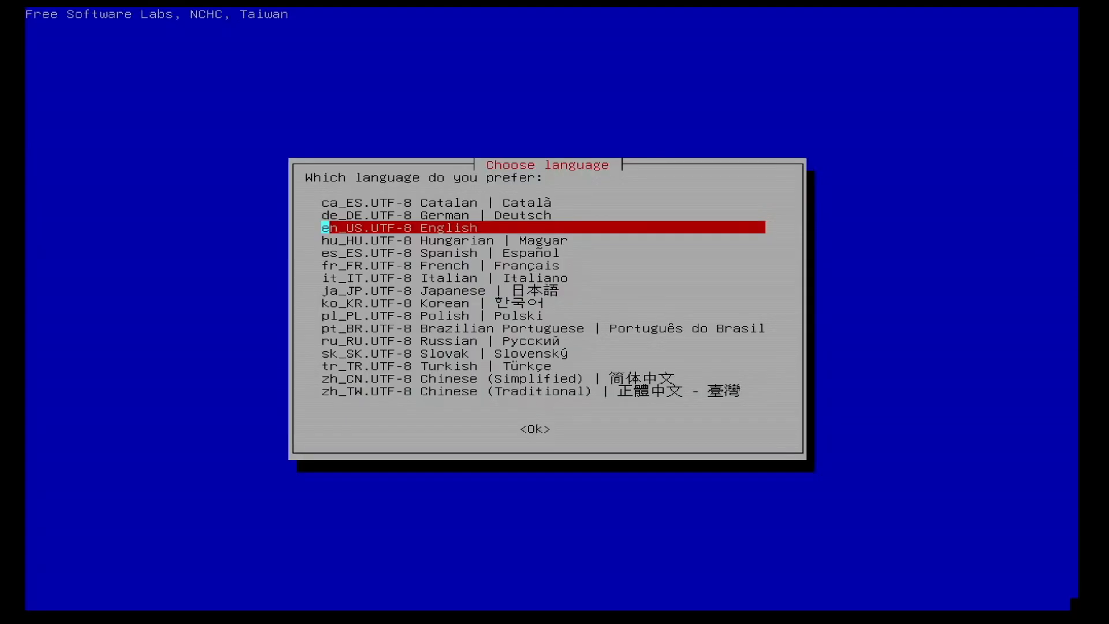
# Choose English, keep the US keyboard, and enter 'sudo fdisk -l' at the shell
pyautogui.click(535, 429)
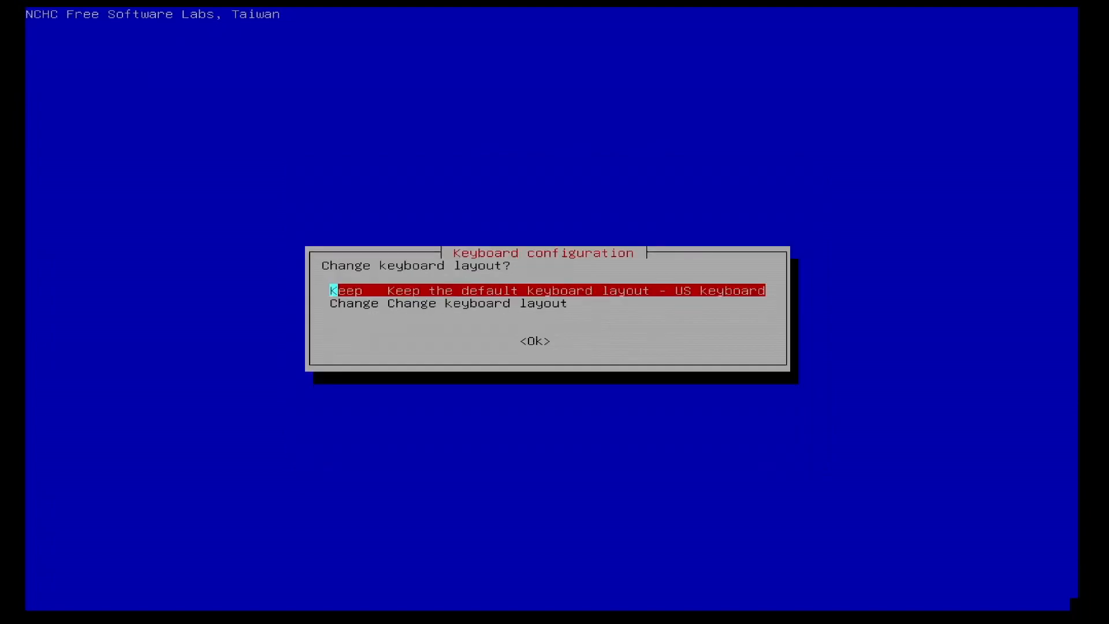
pyautogui.press('Return')
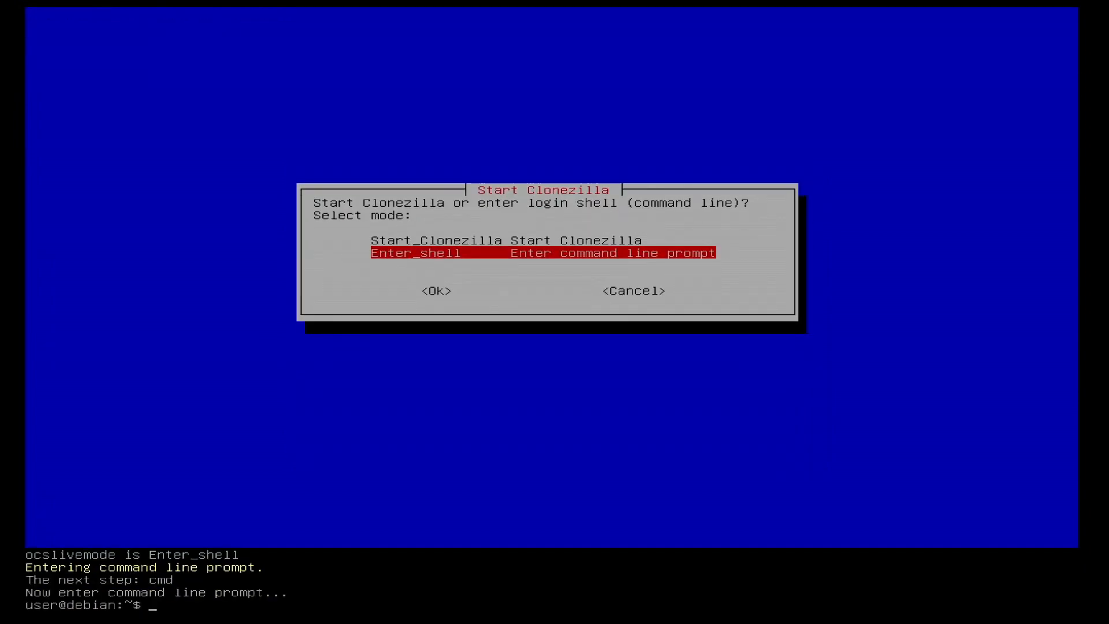
pyautogui.write('sud')
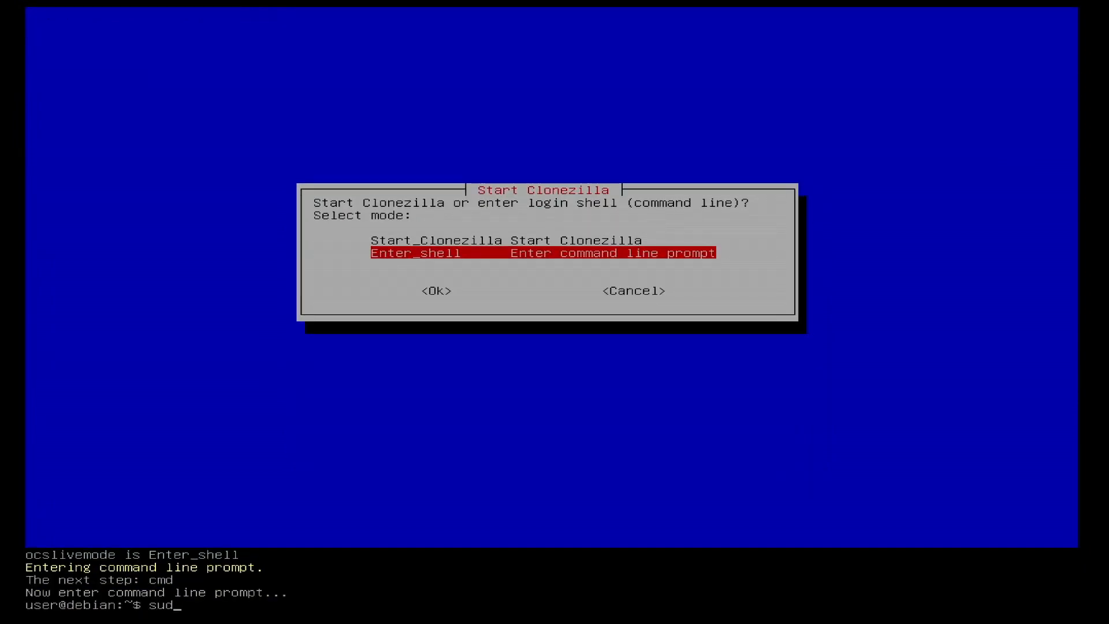
pyautogui.write('o fdisk')
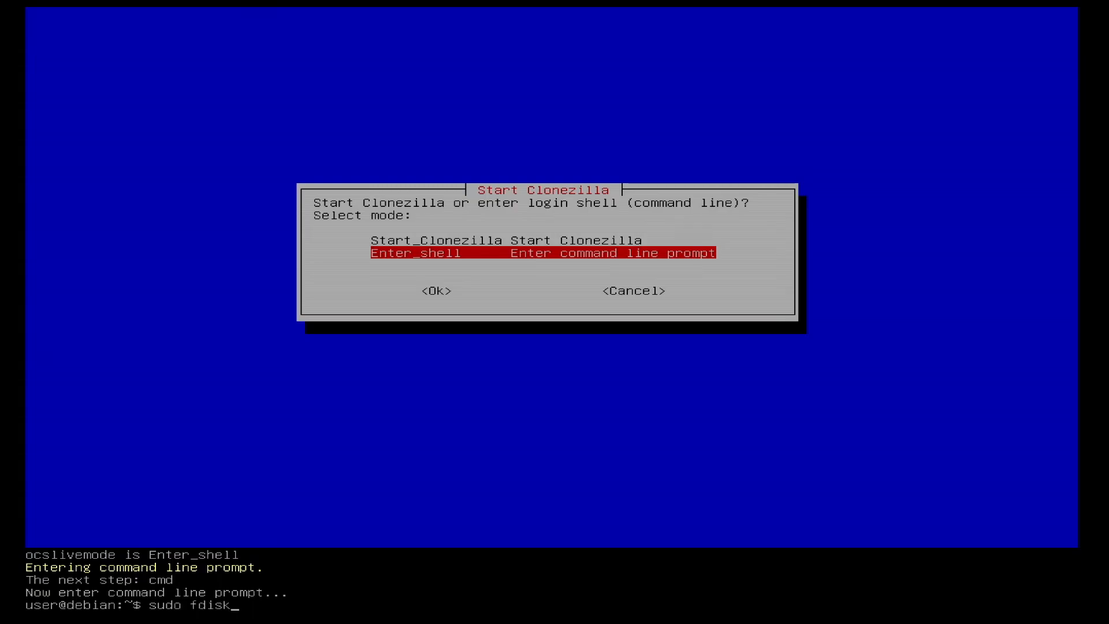
pyautogui.write('-l')
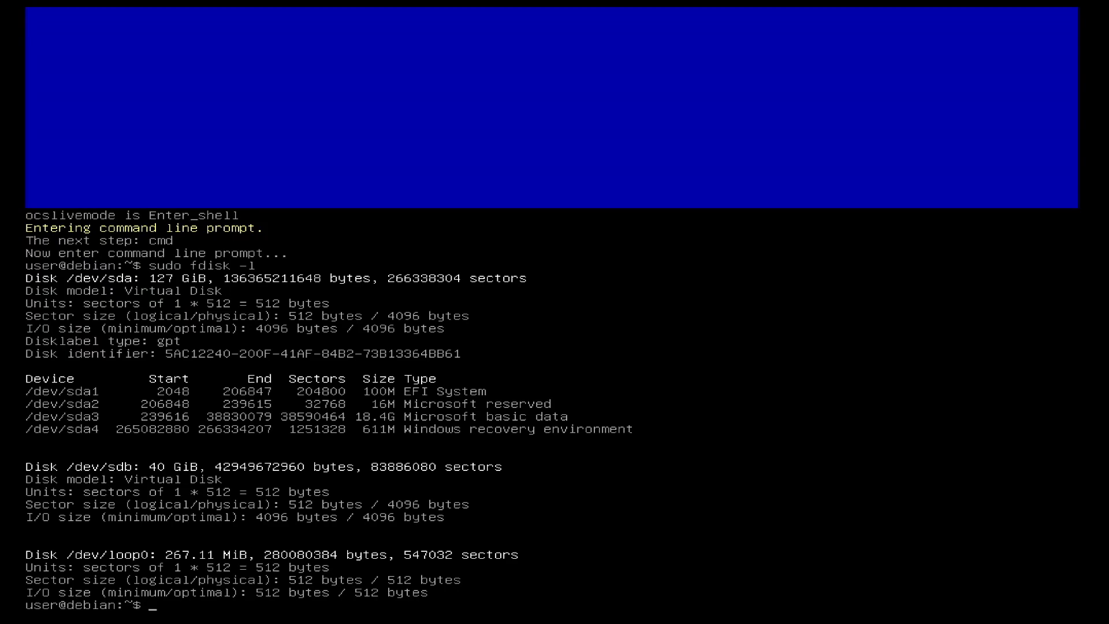
# Enter 'sudo dd if=/dev/sda of=/dev/sdb bs=100M status=progress' to clone sda onto sdb
pyautogui.write('sudo d')
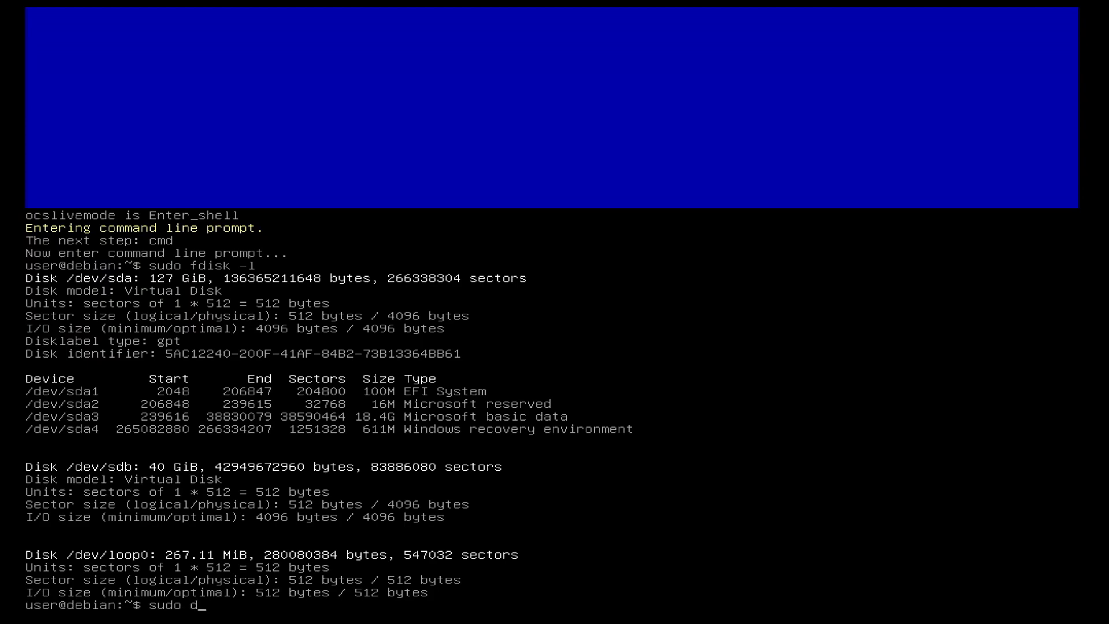
pyautogui.write('d if=')
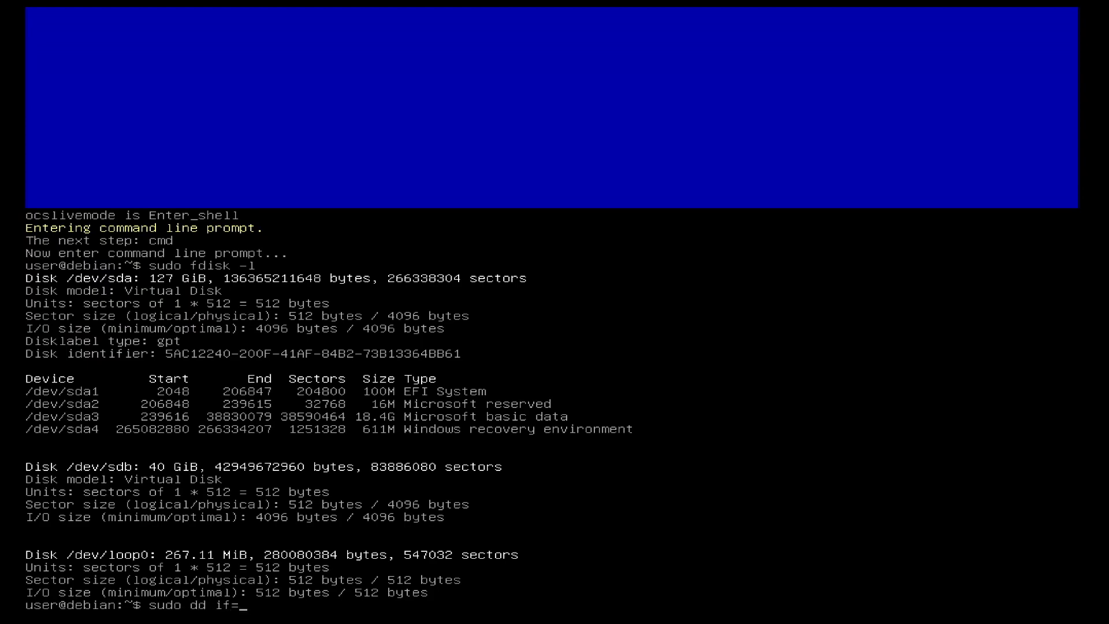
pyautogui.write('/dev/sda')
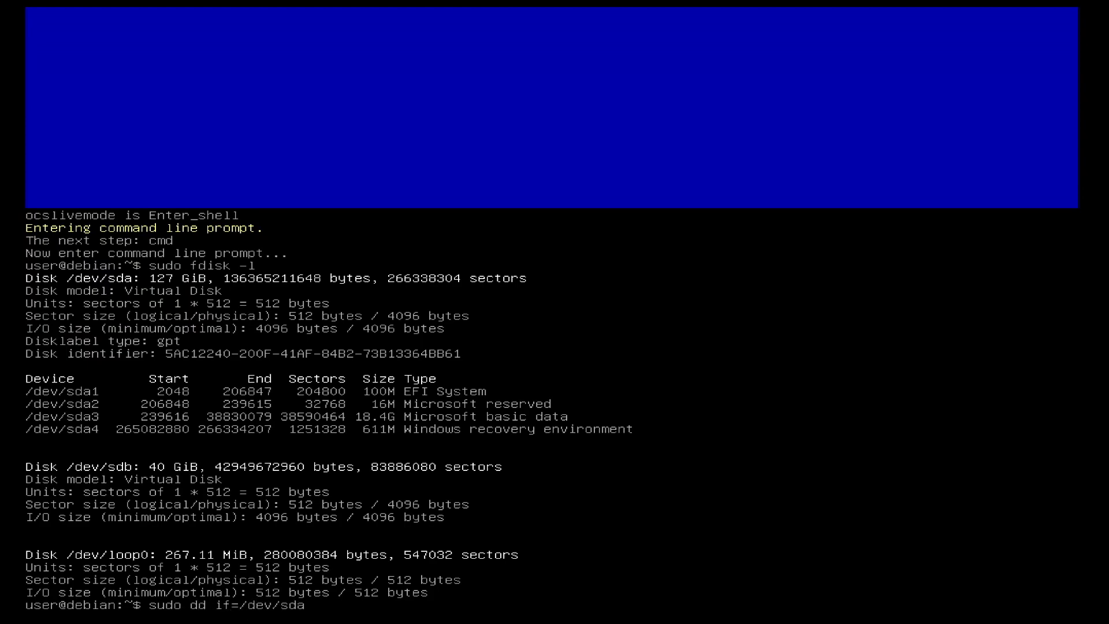
pyautogui.write('of=/dev/sd')
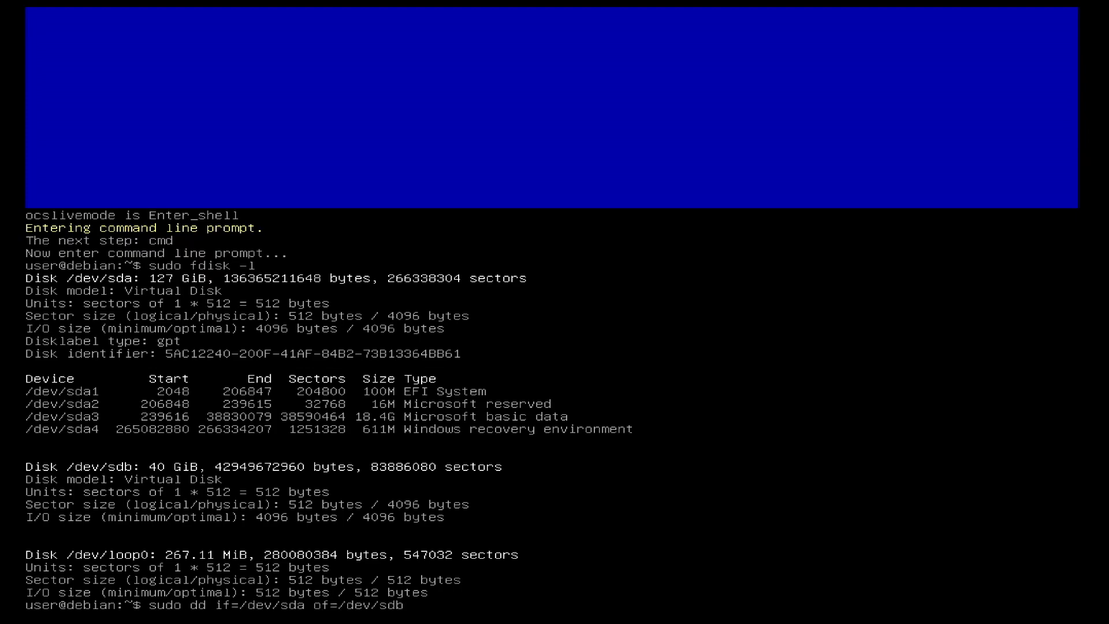
pyautogui.write('bs')
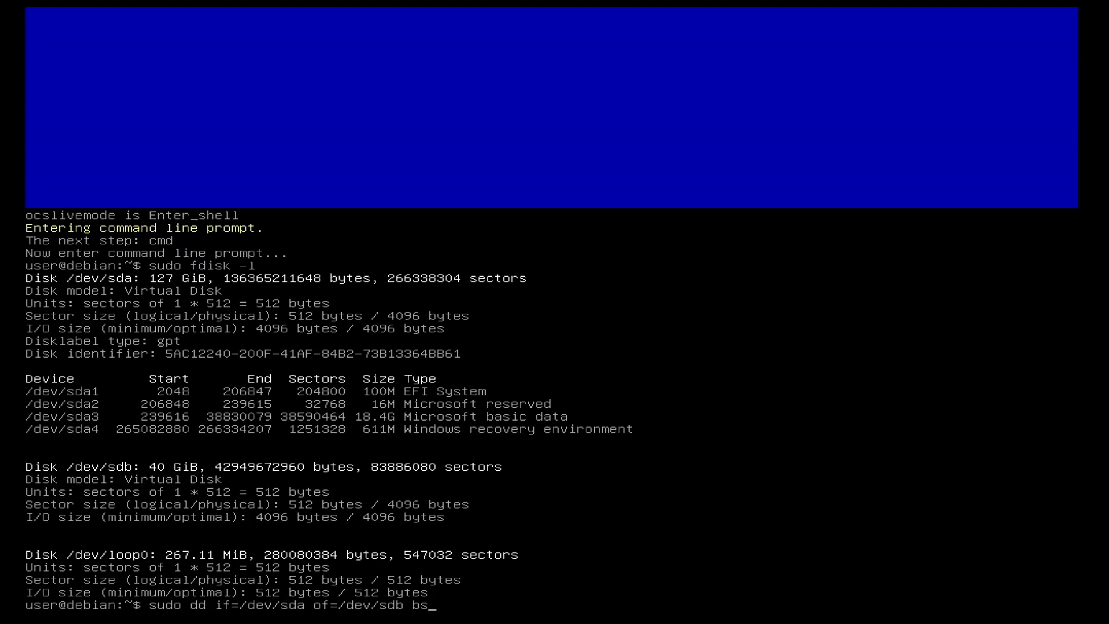
pyautogui.write('=100M')
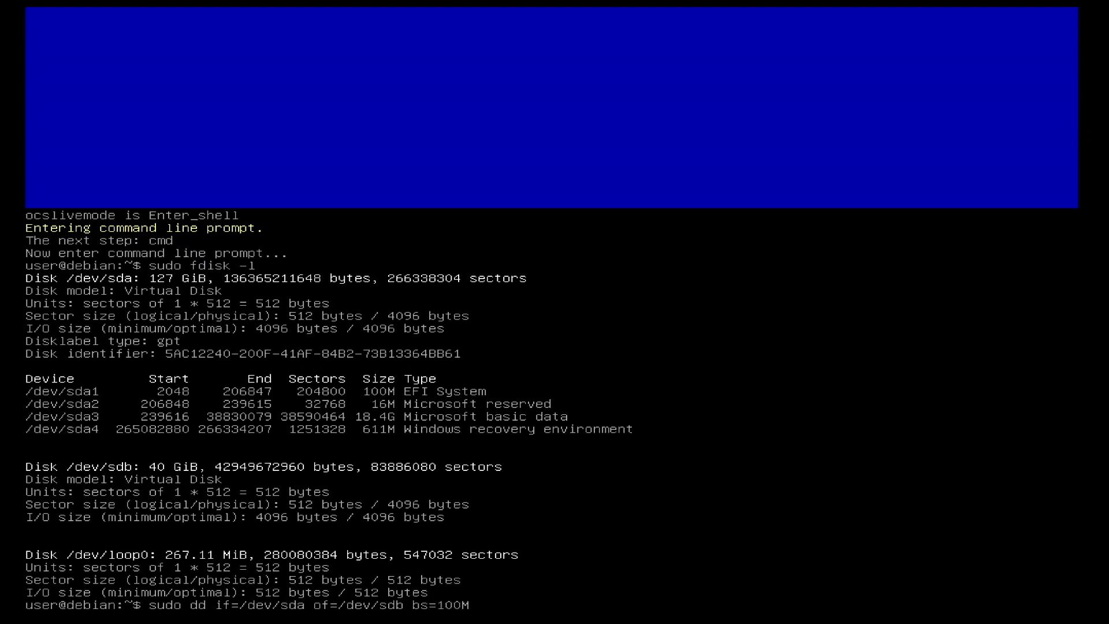
pyautogui.write('statu')
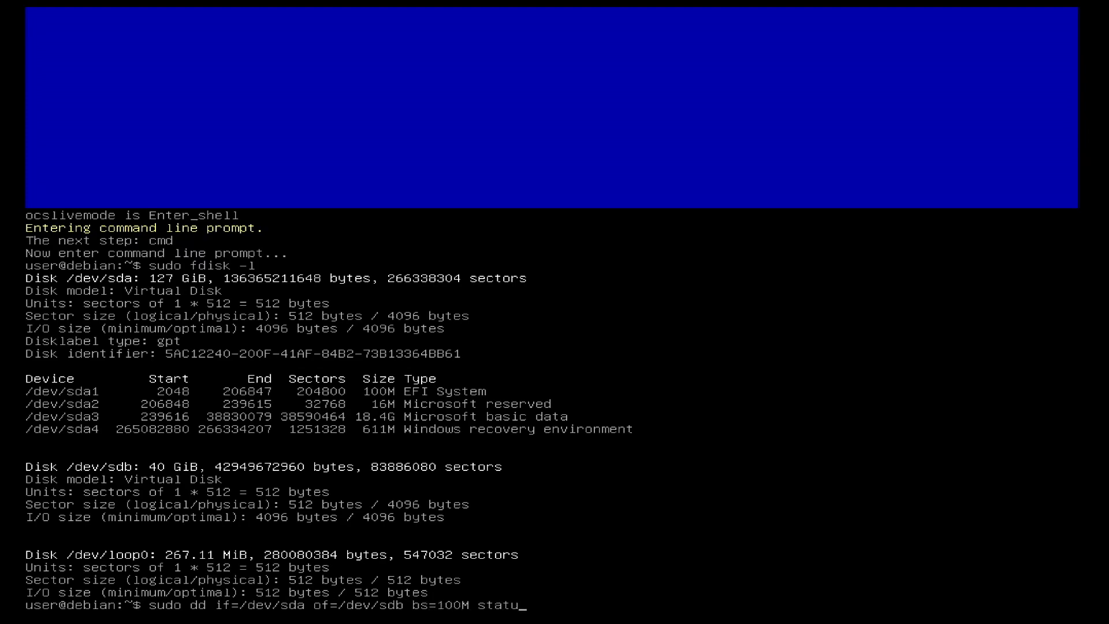
pyautogui.write('=progress')
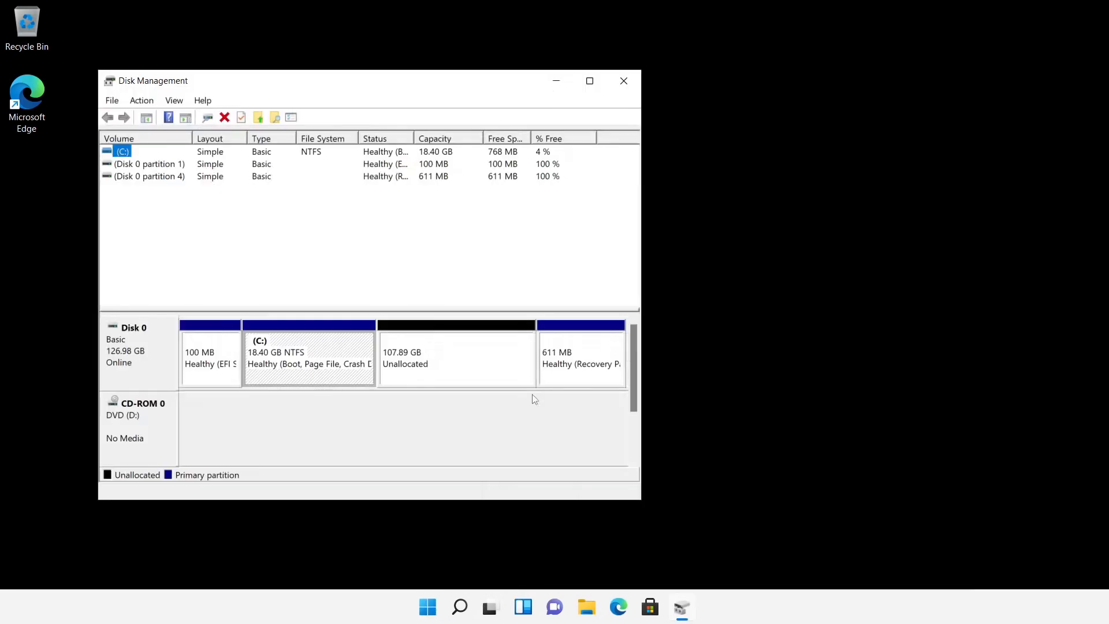
pyautogui.moveTo(296, 256)
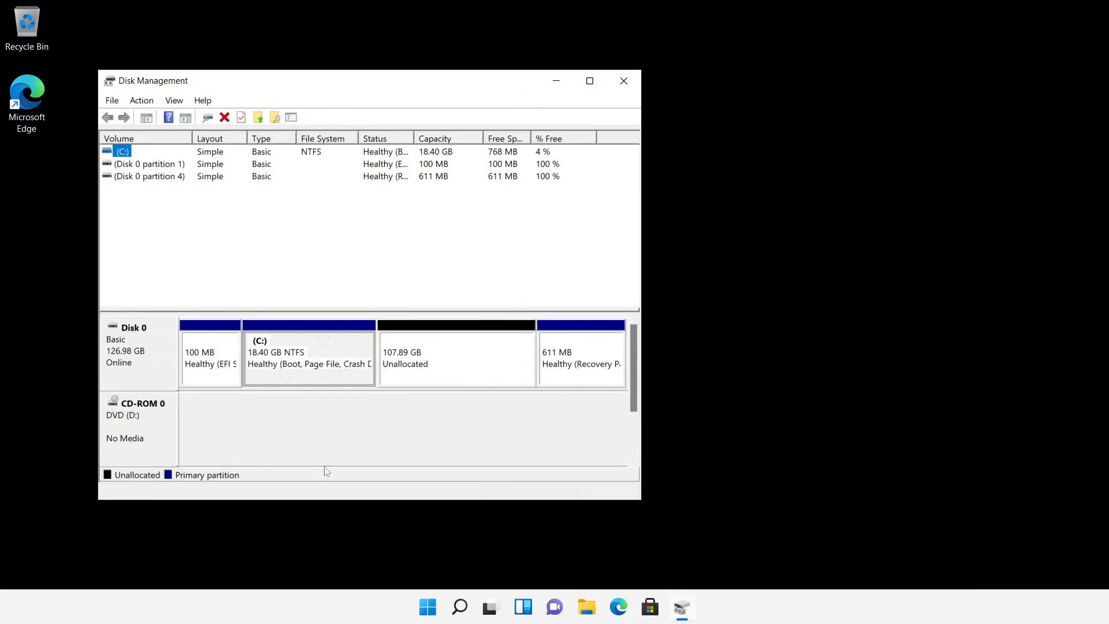
# Review the cloned Disk 0 layout in Disk Management and open the Start menu
pyautogui.click(427, 607)
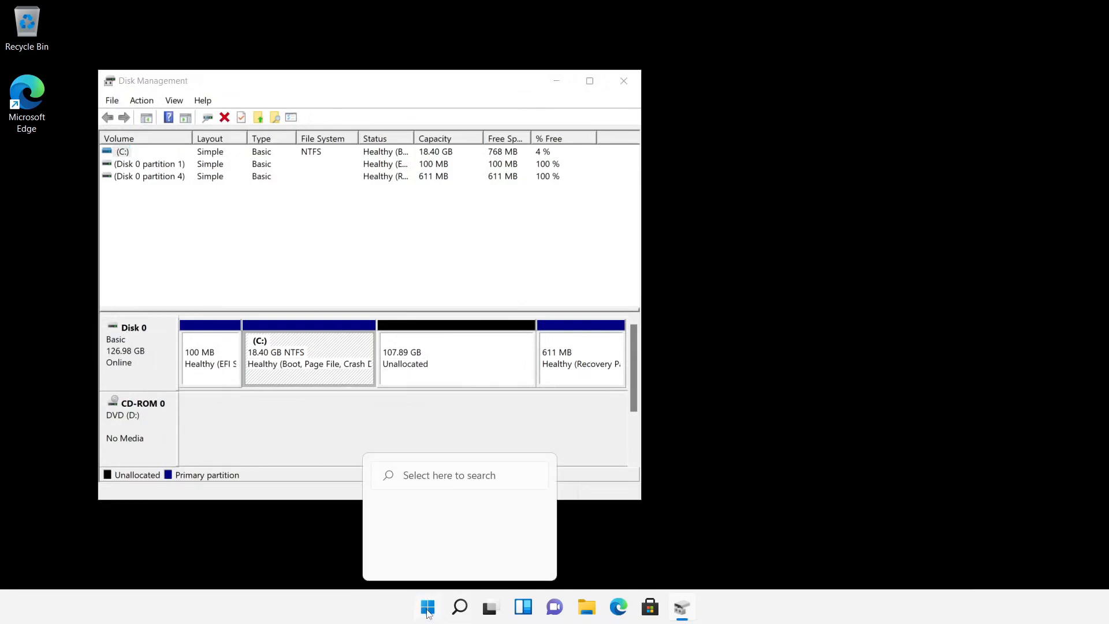
# Launch Command Prompt as administrator from the Start menu search results
pyautogui.rightClick(366, 212)
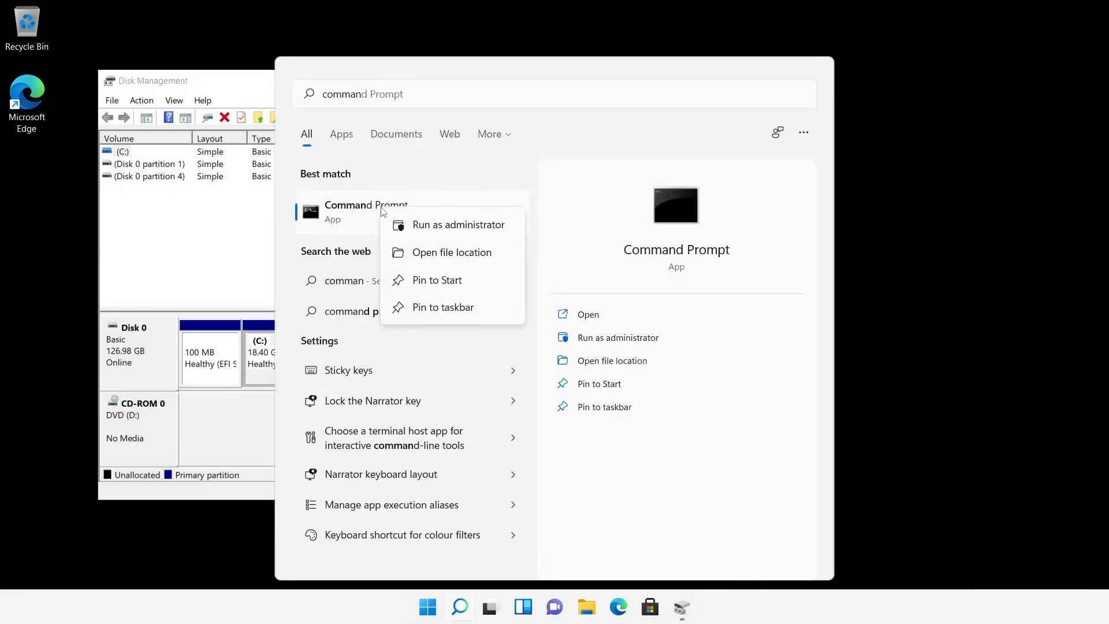
pyautogui.click(458, 224)
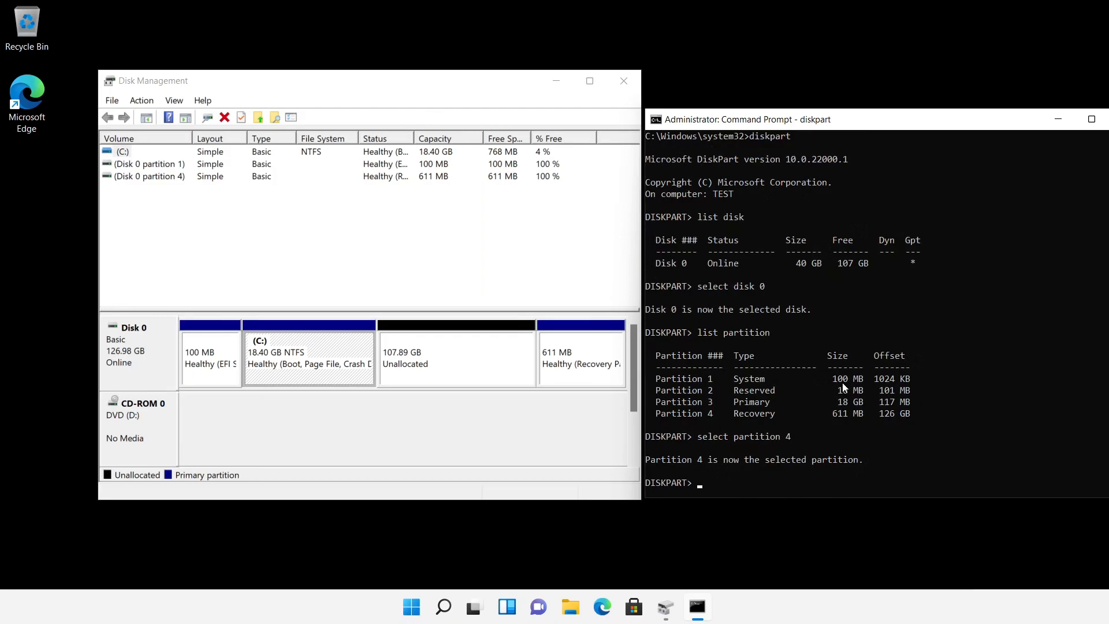
# Run 'delete partition override' to remove the recovery partition, freeing 21.48 GB
pyautogui.write('delete')
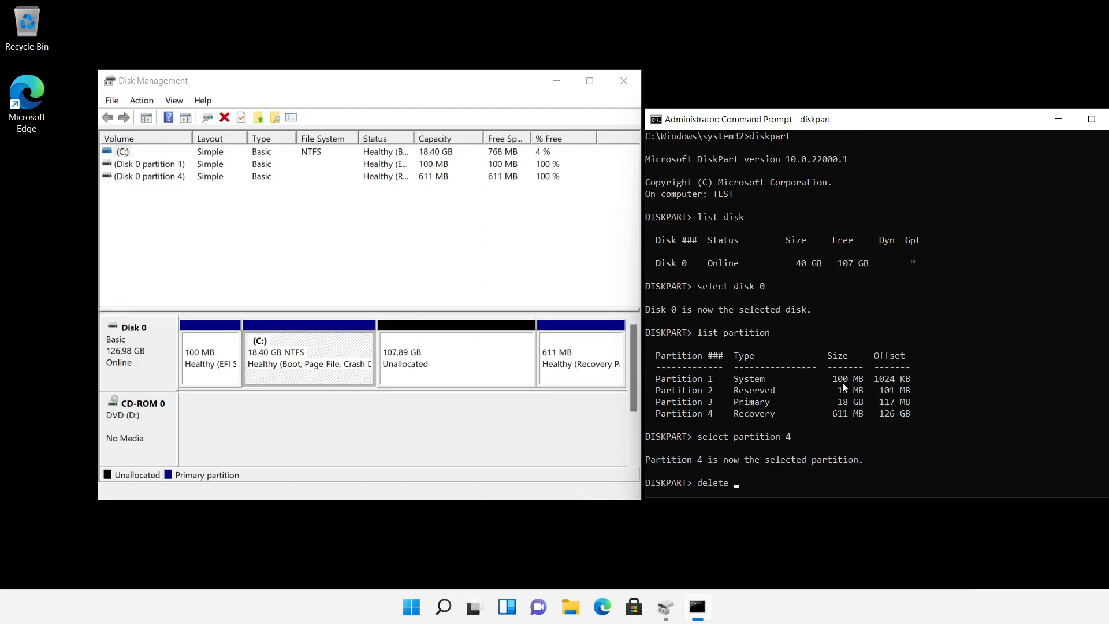
pyautogui.write('partition override')
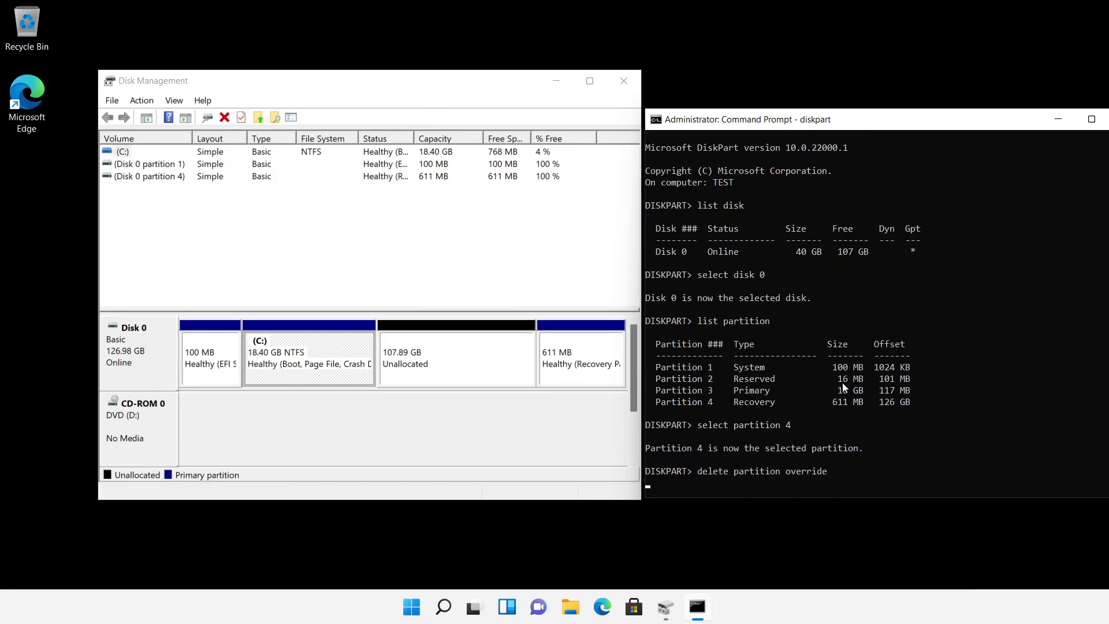
pyautogui.press('Return')
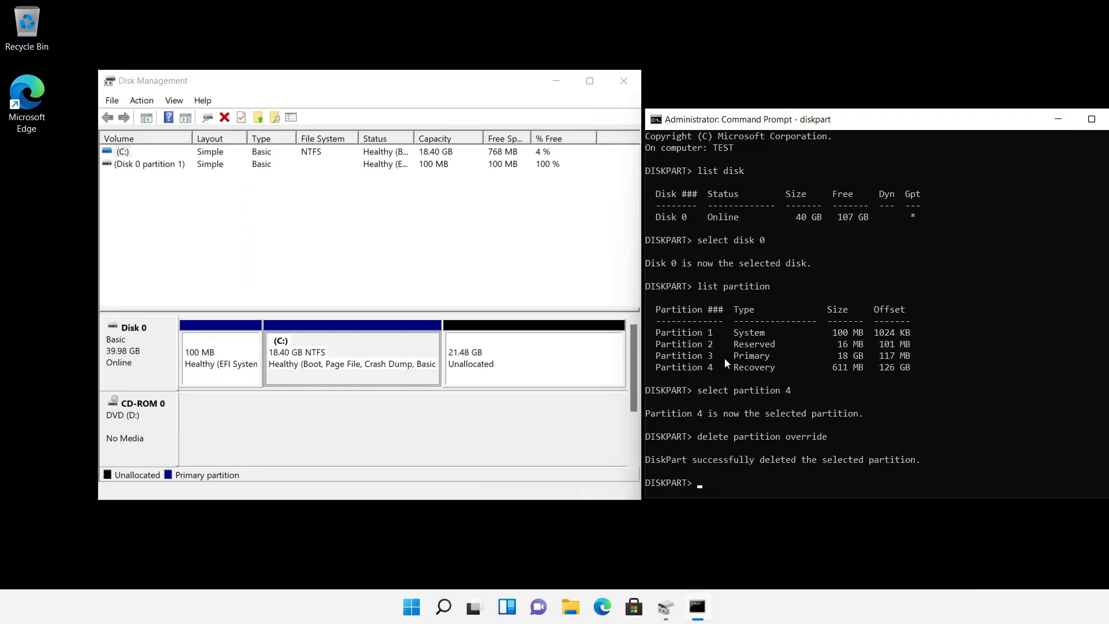
pyautogui.rightClick(352, 357)
pyautogui.write('select partition 3')
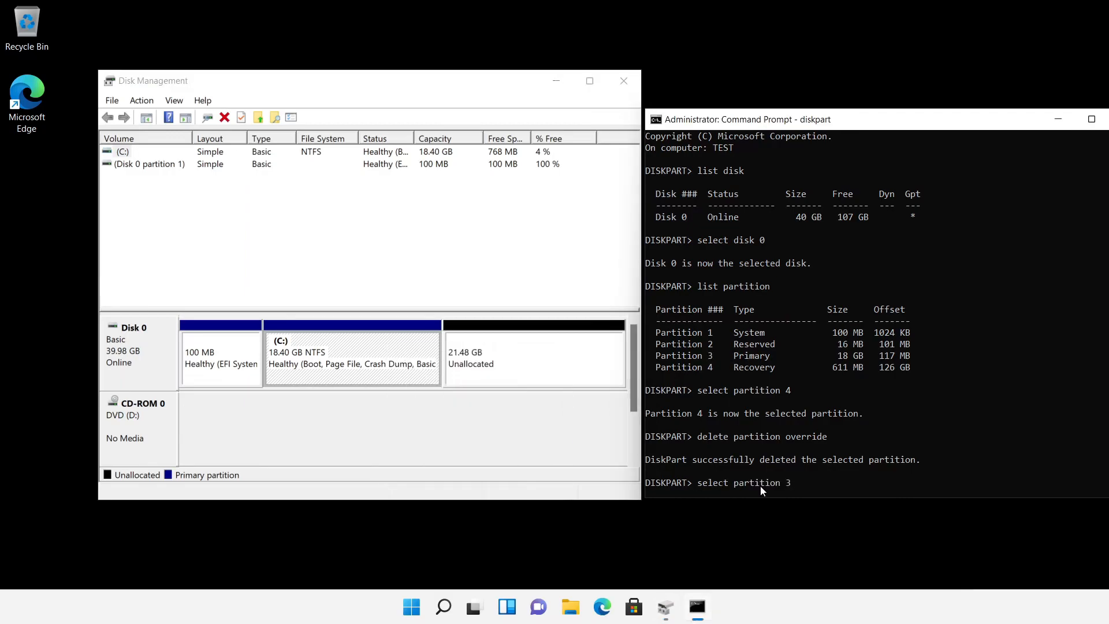
# Extend C: to 39.89 GB in diskpart, then return to the LiBe.net article in Edge
pyautogui.write('extend')
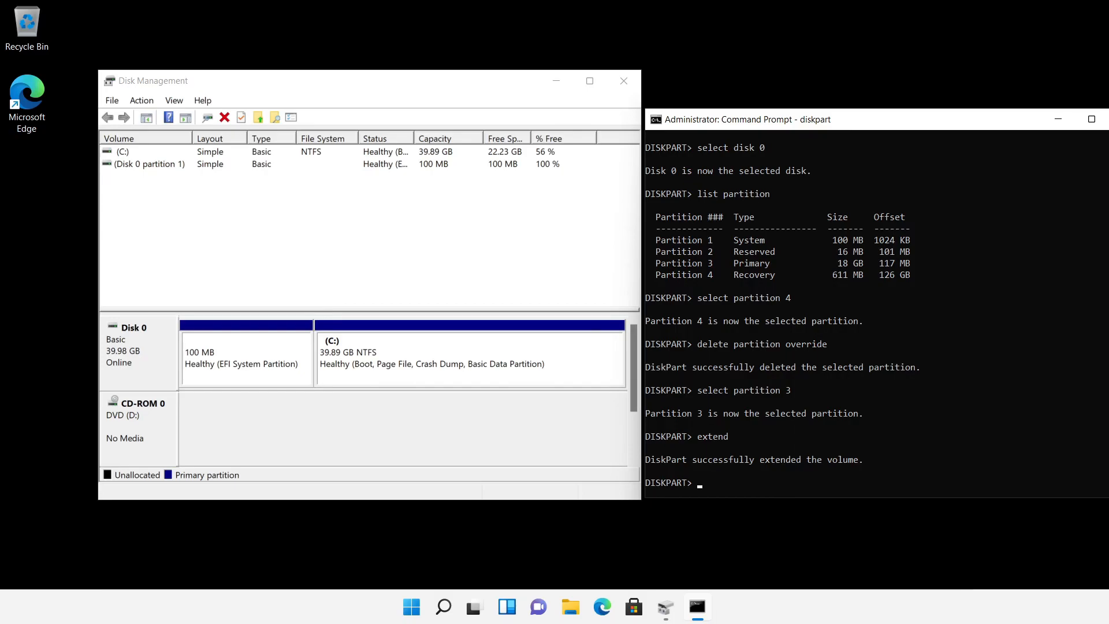
pyautogui.click(600, 606)
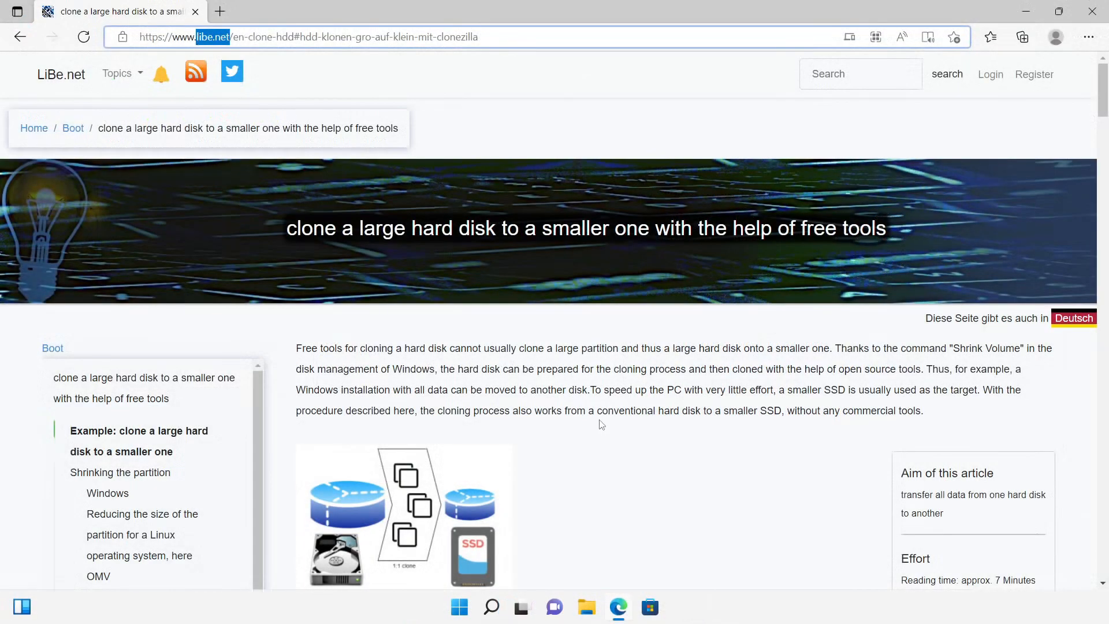